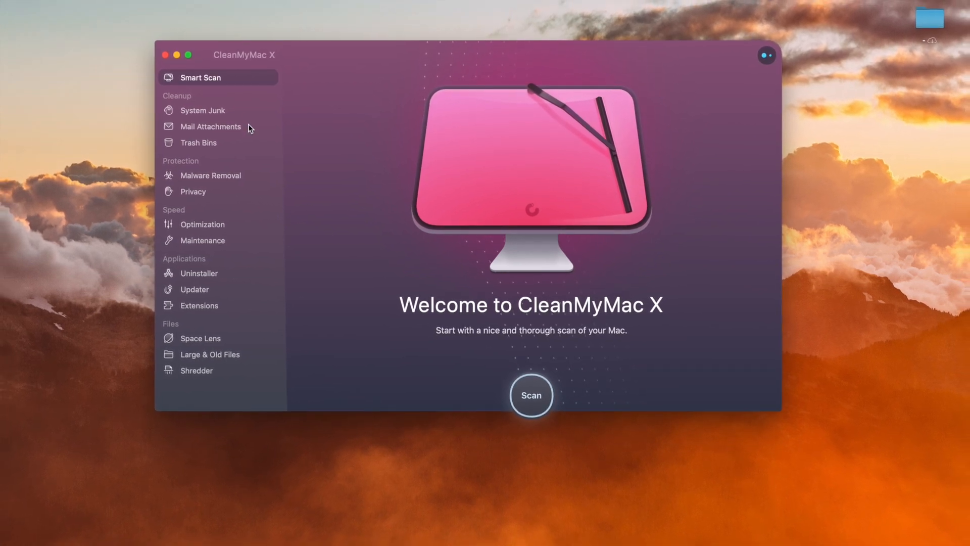
Browse the Trash Bins, Maintenance and Extensions module overviews in the CleanMyMac X sidebar.
left_click(198, 142)
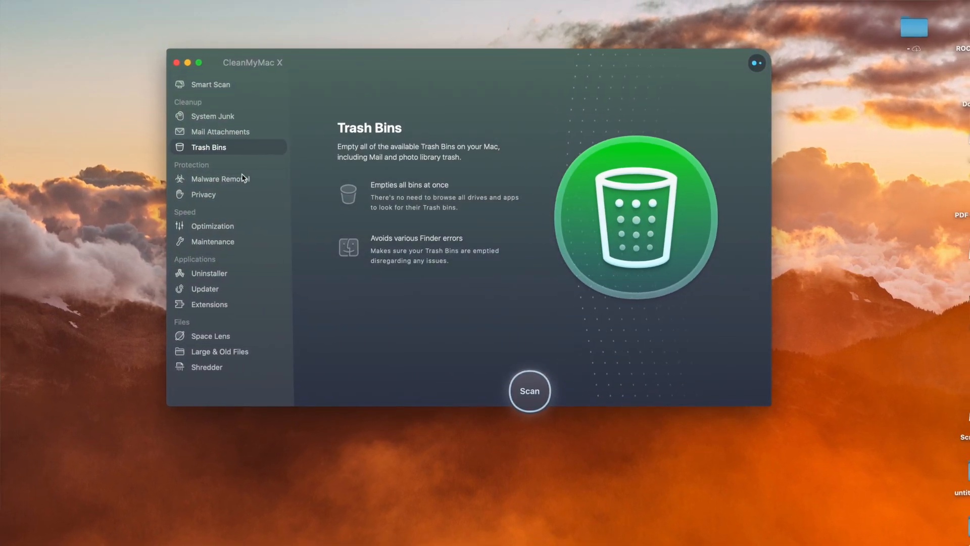
left_click(213, 241)
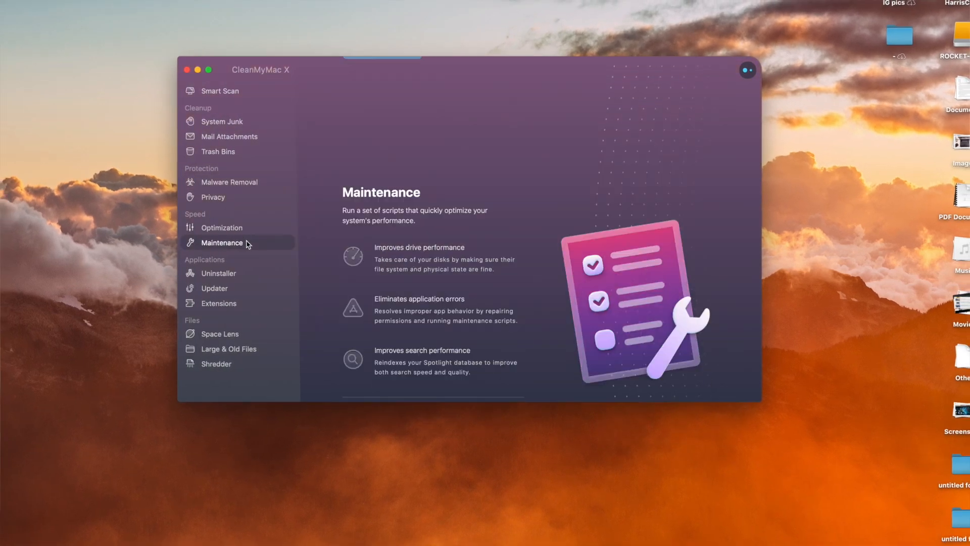
left_click(218, 303)
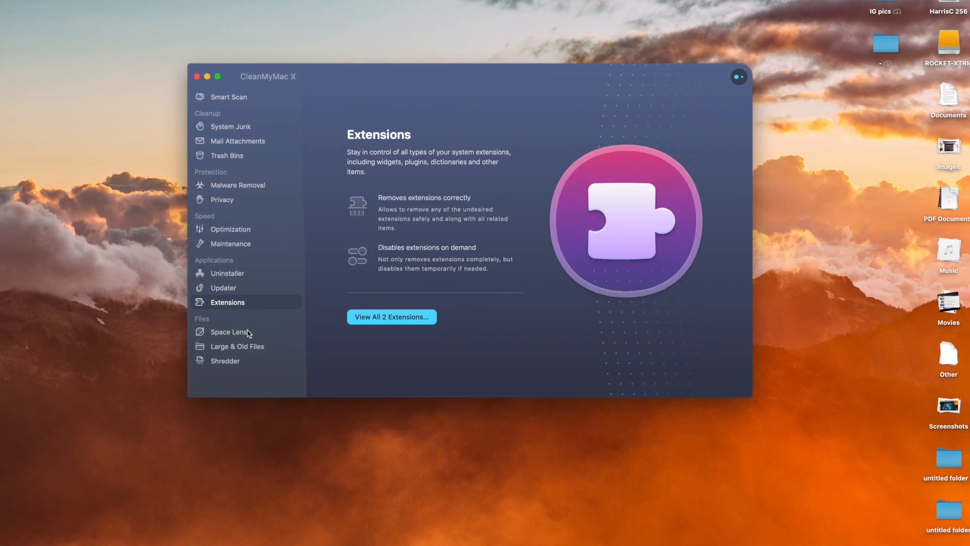
left_click(226, 360)
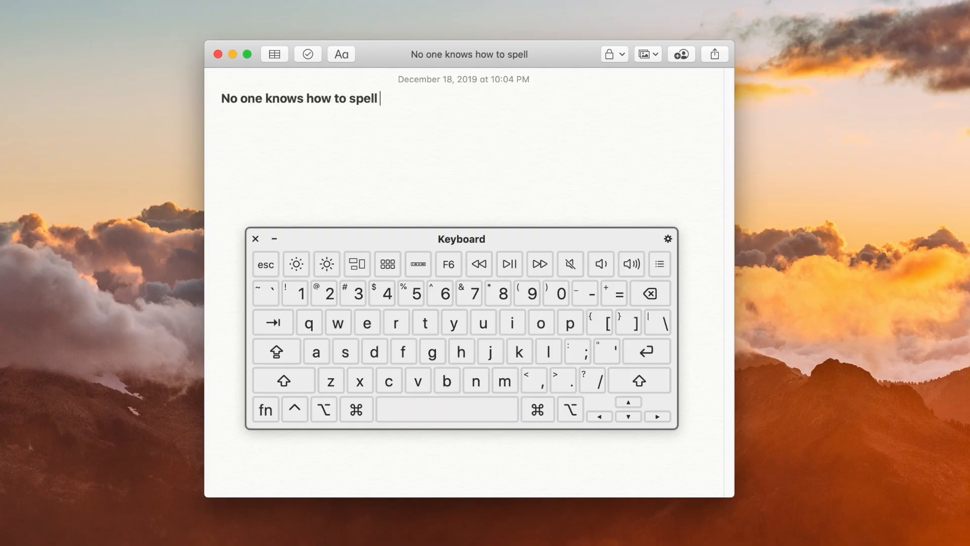
Complete 'def' to 'definitely' with F5 word completions, then bring up Spotlight.
left_click(264, 409)
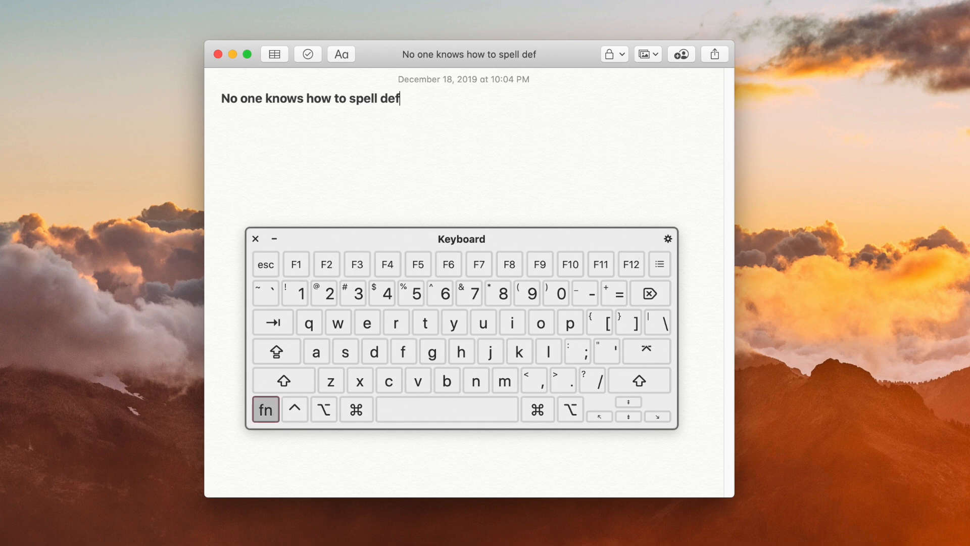
key("f5")
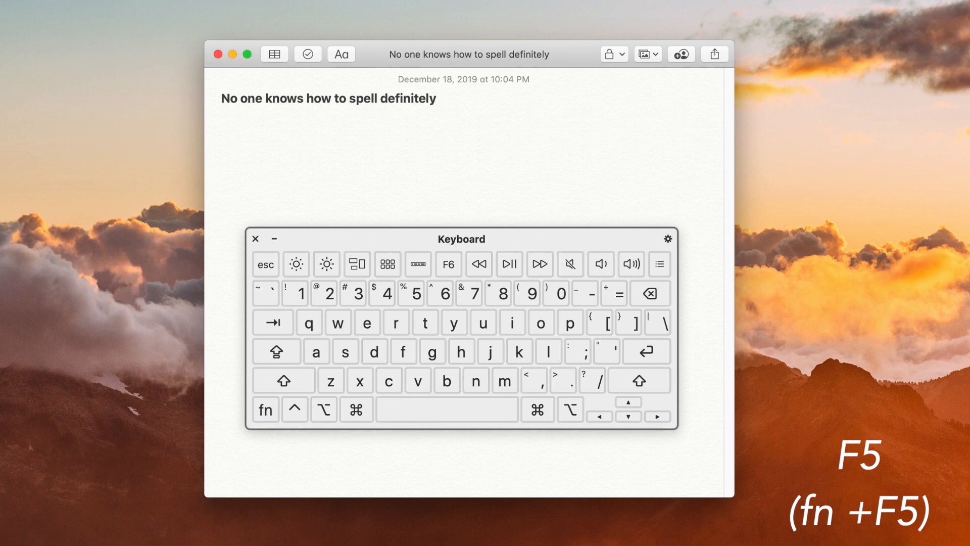
key("cmd+space")
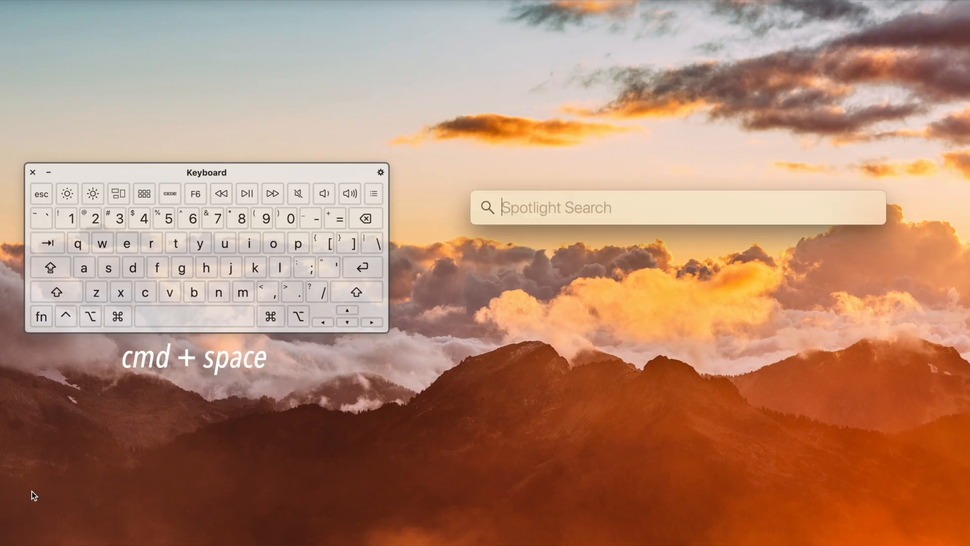
Calculate 150*2-3(4) = 288 in Spotlight and continue from the selected 288 result.
type("150*2-3(4")
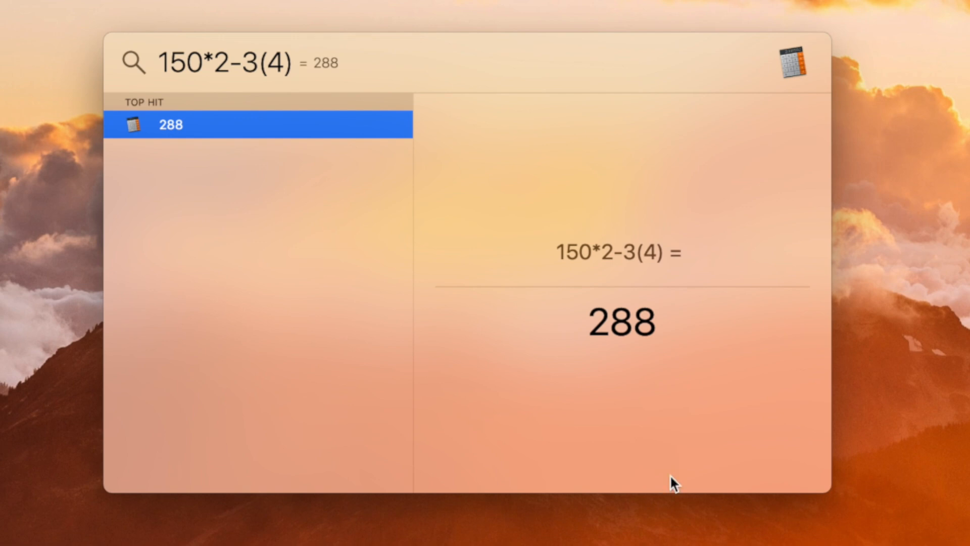
double_click(622, 321)
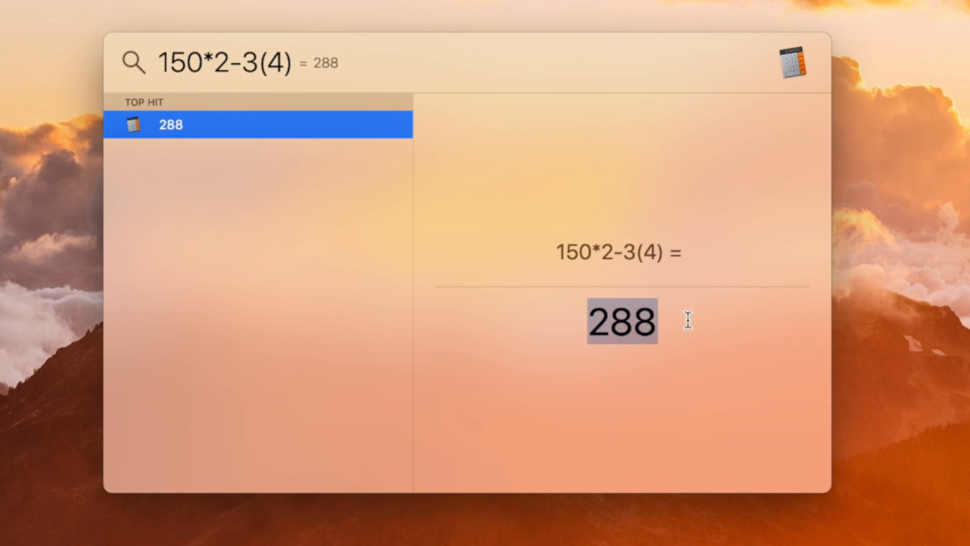
mouse_move(286, 63)
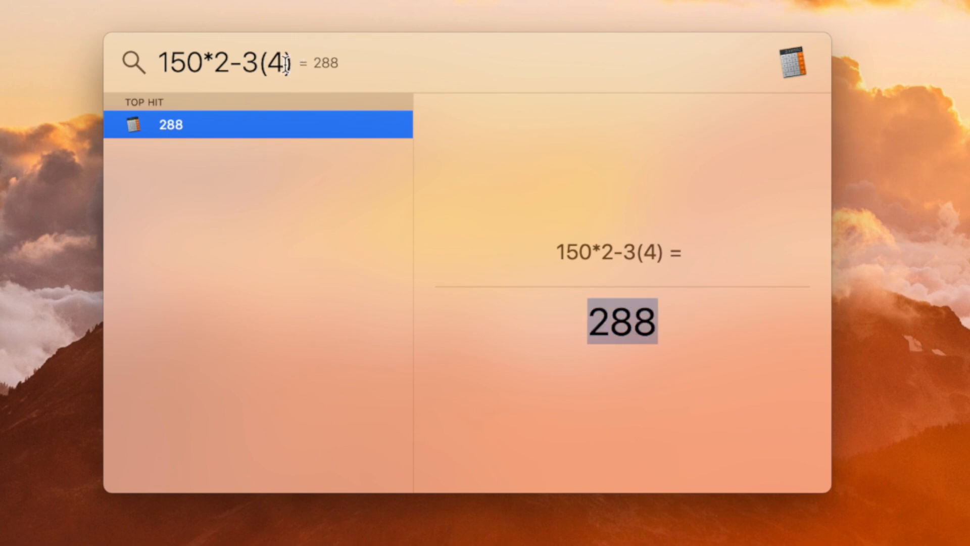
type("12")
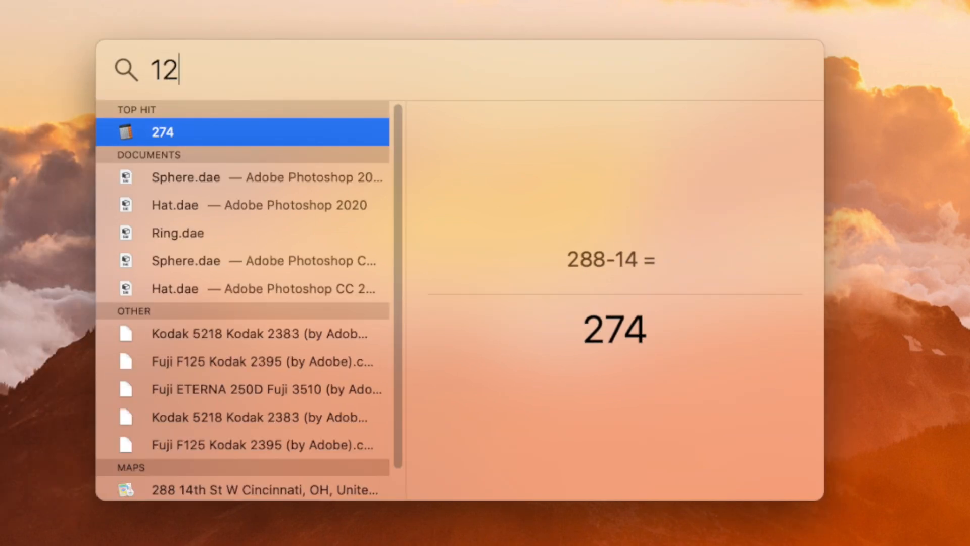
type("3eru")
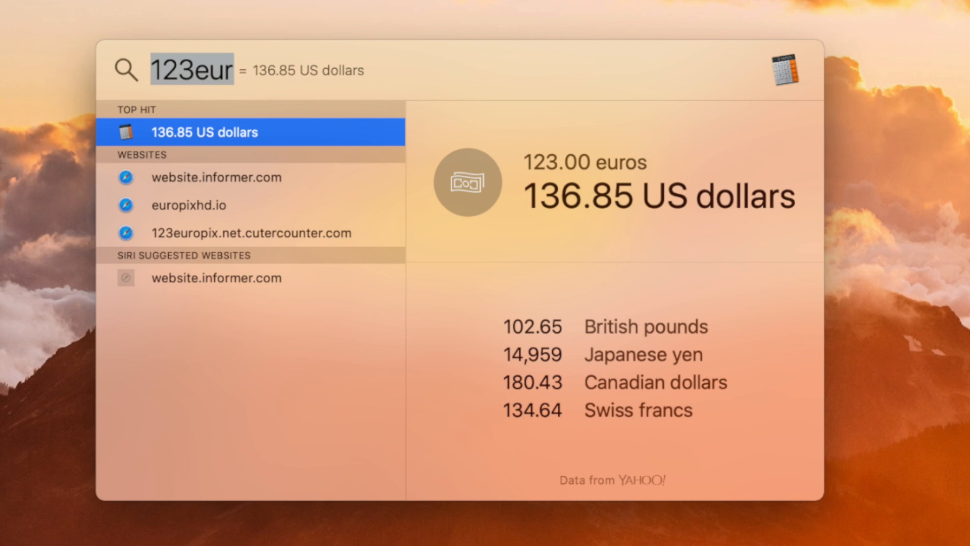
Convert 95 pounds to kilograms, 12 inches to feet and 1234 cm to meters in Spotlight.
type("95eur")
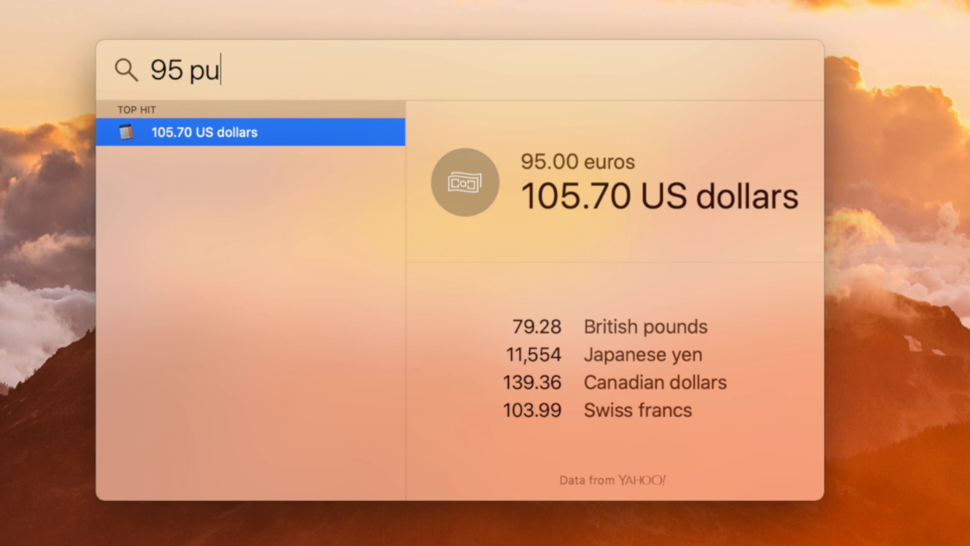
type("ounds")
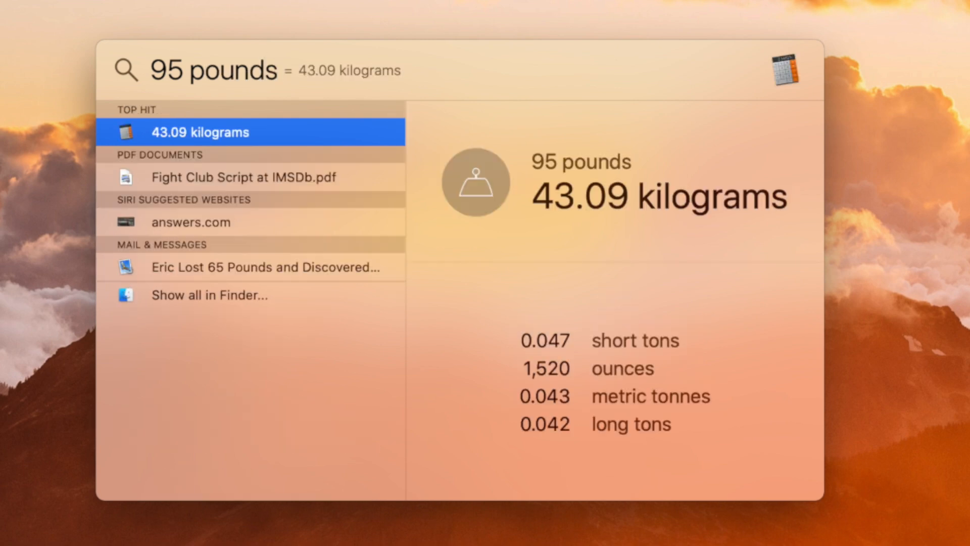
type("12 i")
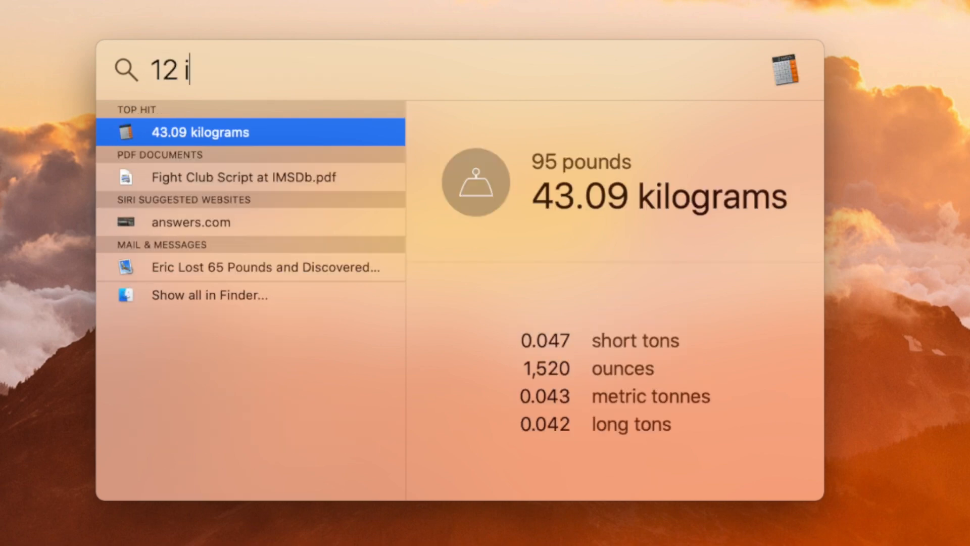
type("nches")
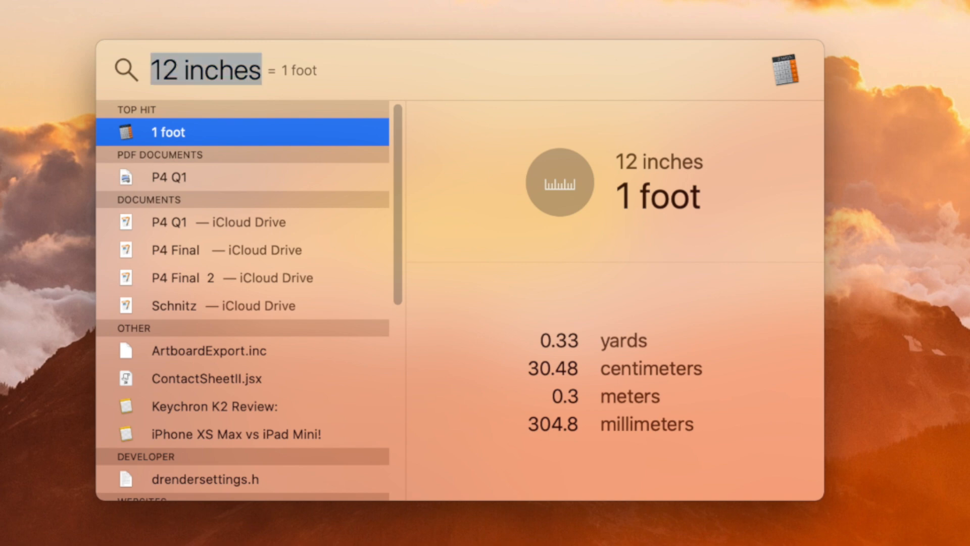
type("1234cm")
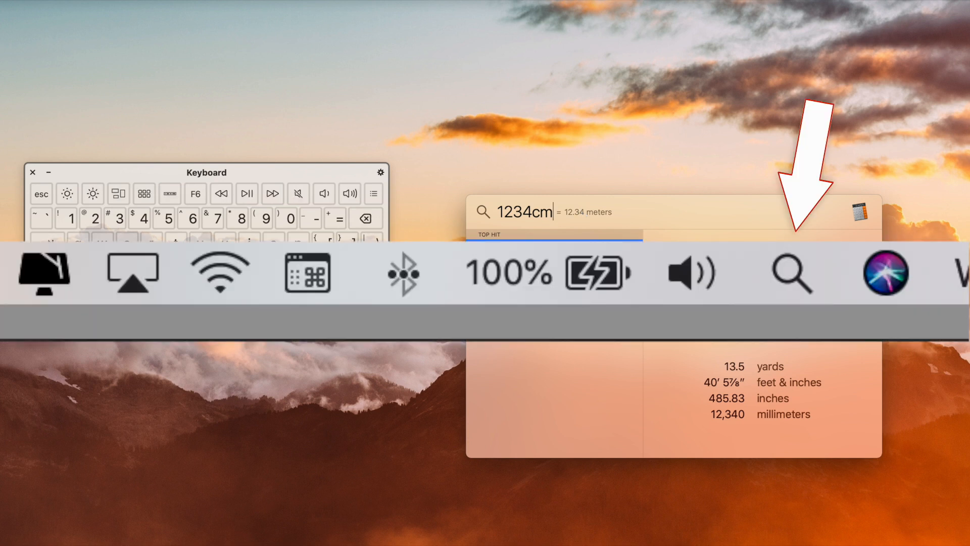
left_click(162, 218)
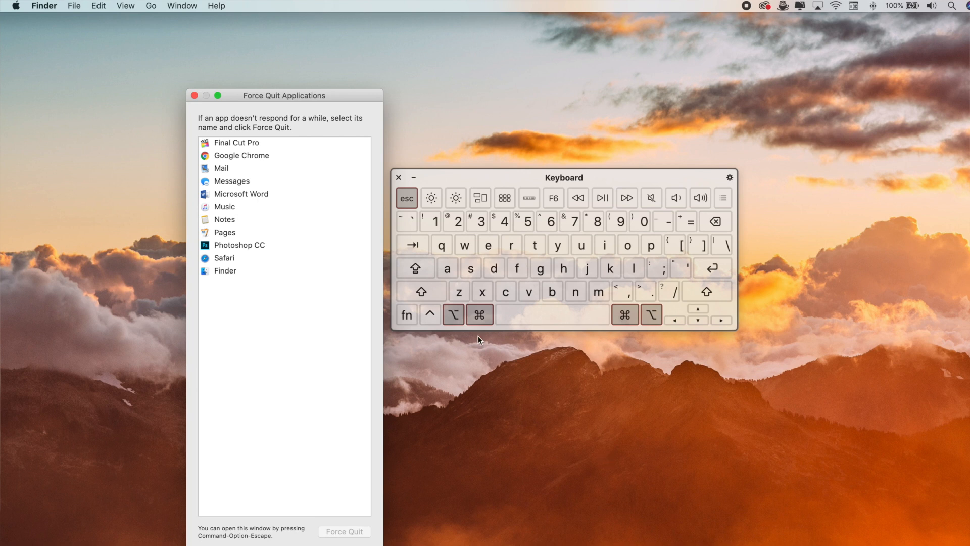
Select Microsoft Word, Safari and Finder in Force Quit Applications, noting Finder only offers Relaunch.
left_click(242, 194)
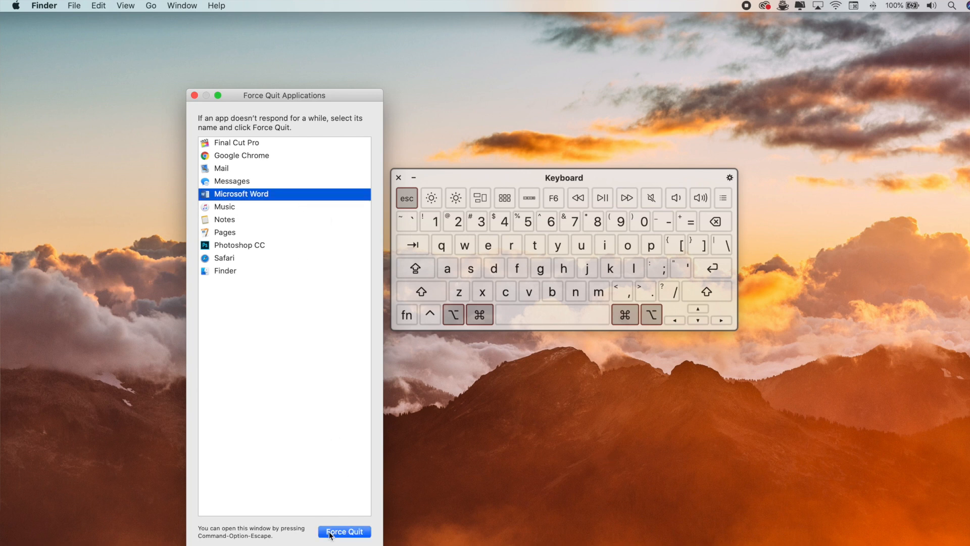
left_click(225, 258)
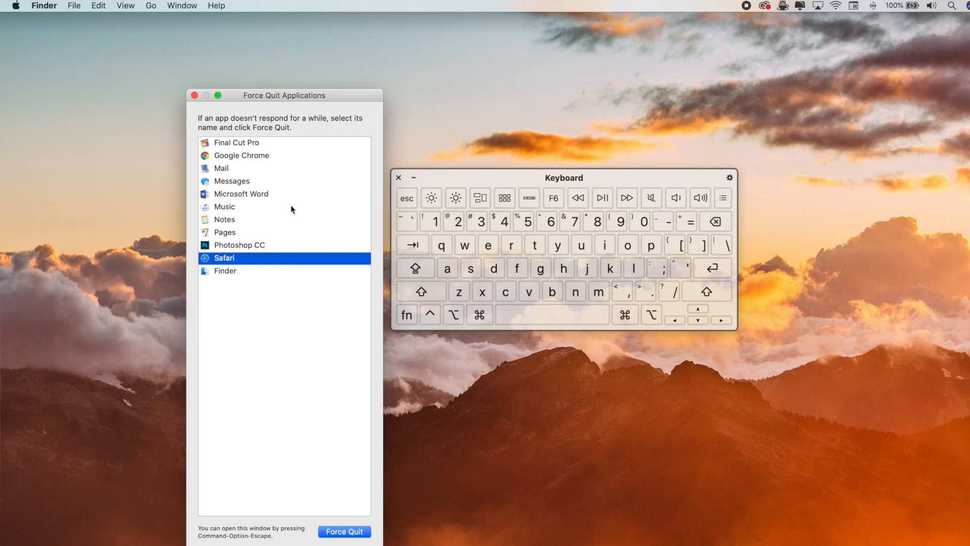
left_click(241, 194)
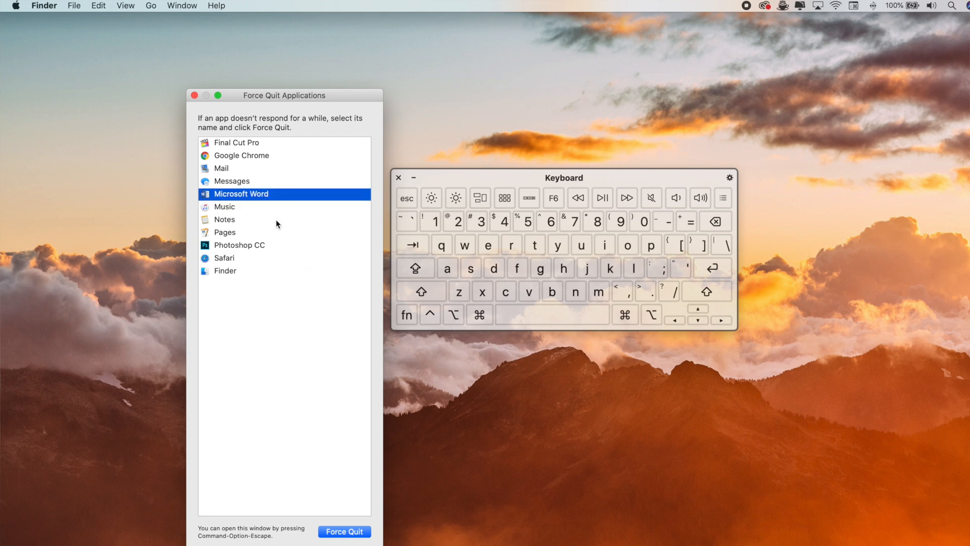
left_click(15, 6)
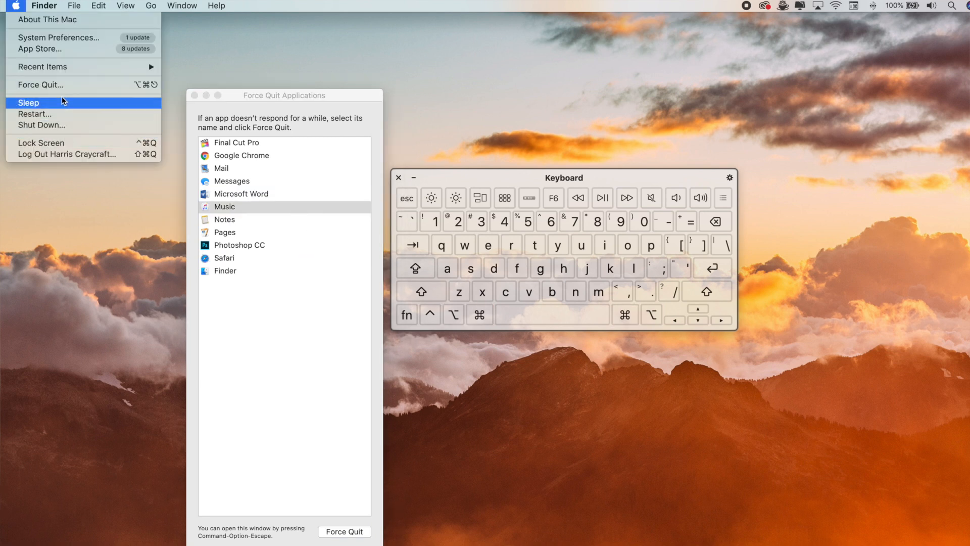
left_click(224, 271)
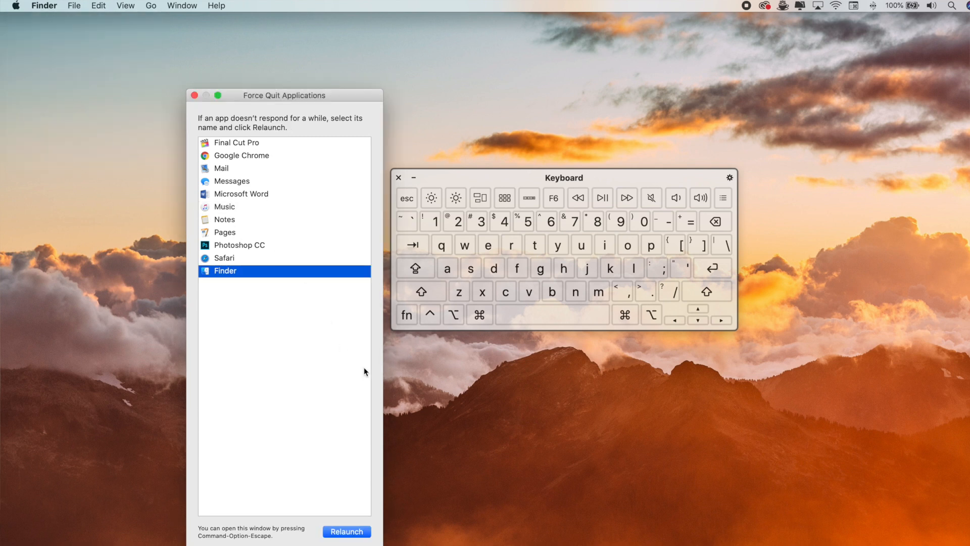
mouse_move(447, 283)
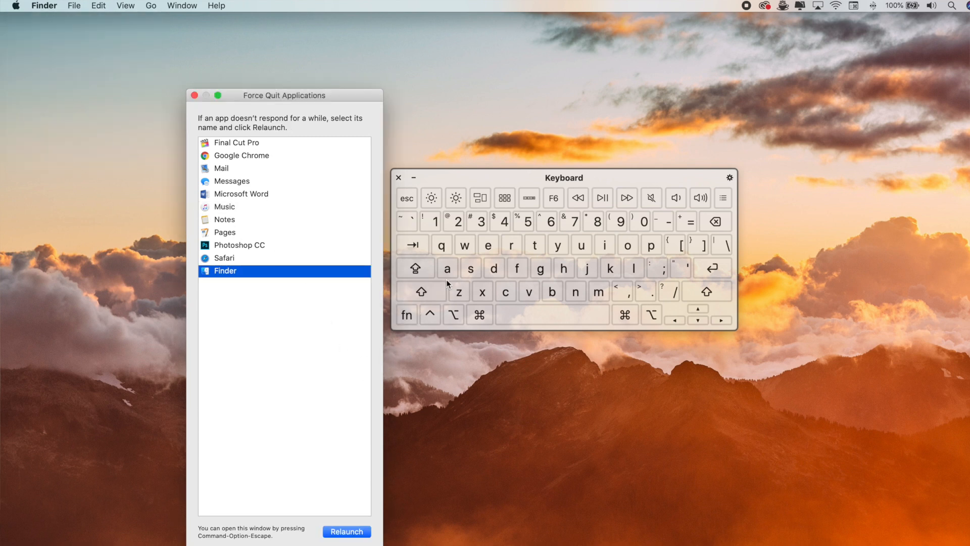
left_click(346, 530)
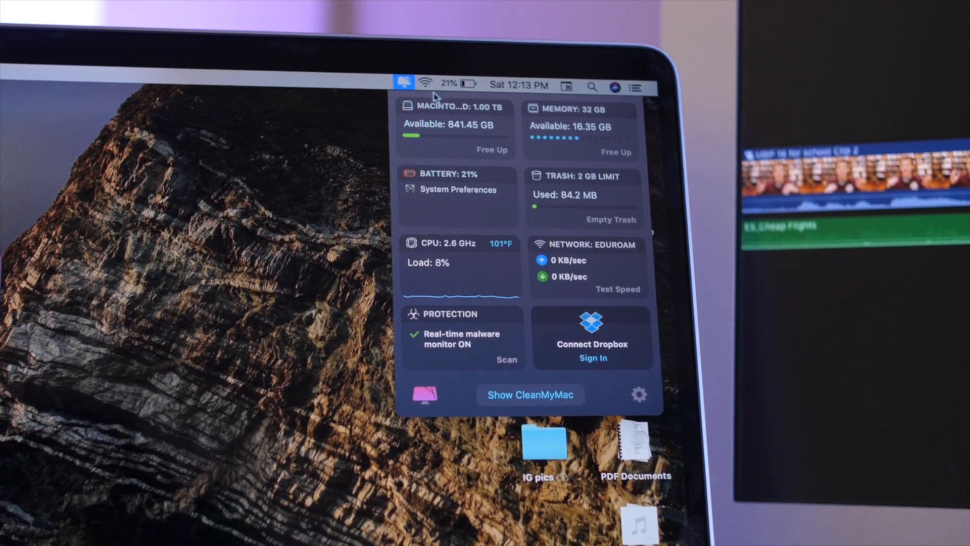
Show CleanMyMac X's quick status panel for disk, memory, battery, trash, CPU and network.
left_click(529, 396)
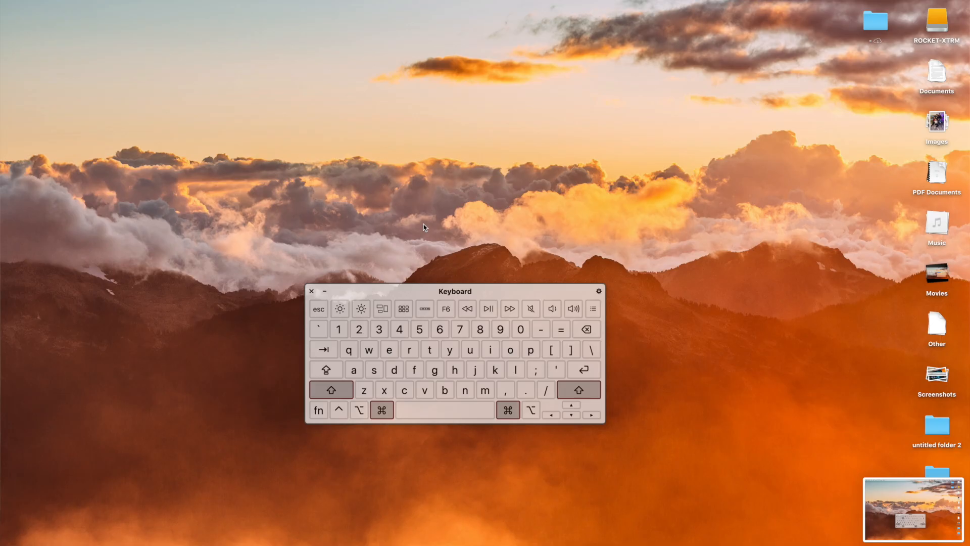
Capture a screen region and set Documents as the save location in the screenshot Options.
left_click_drag(257, 102, 328, 143)
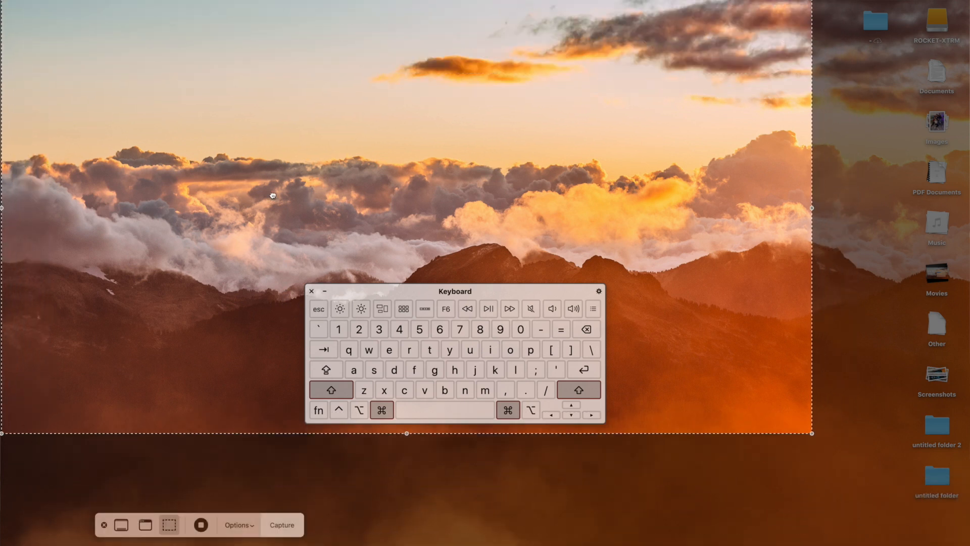
left_click(145, 525)
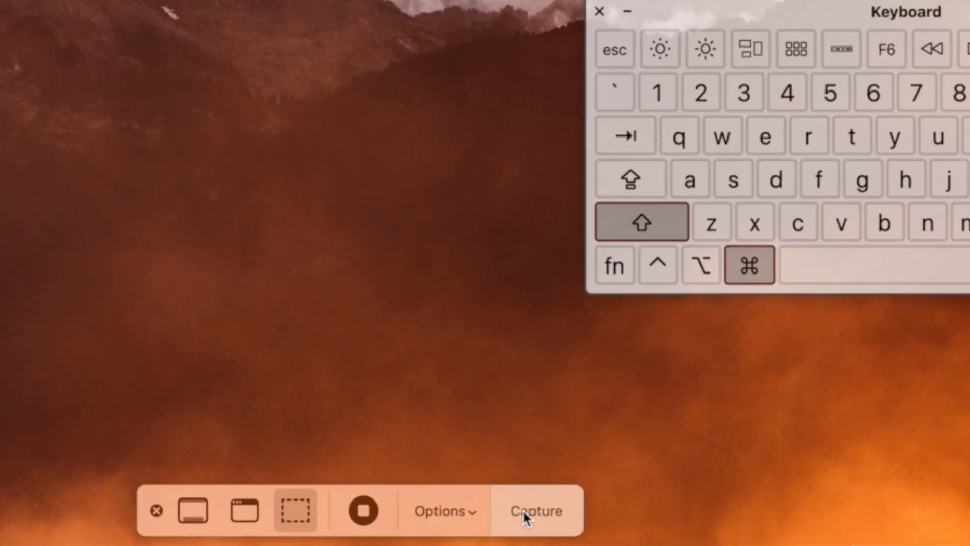
left_click(443, 510)
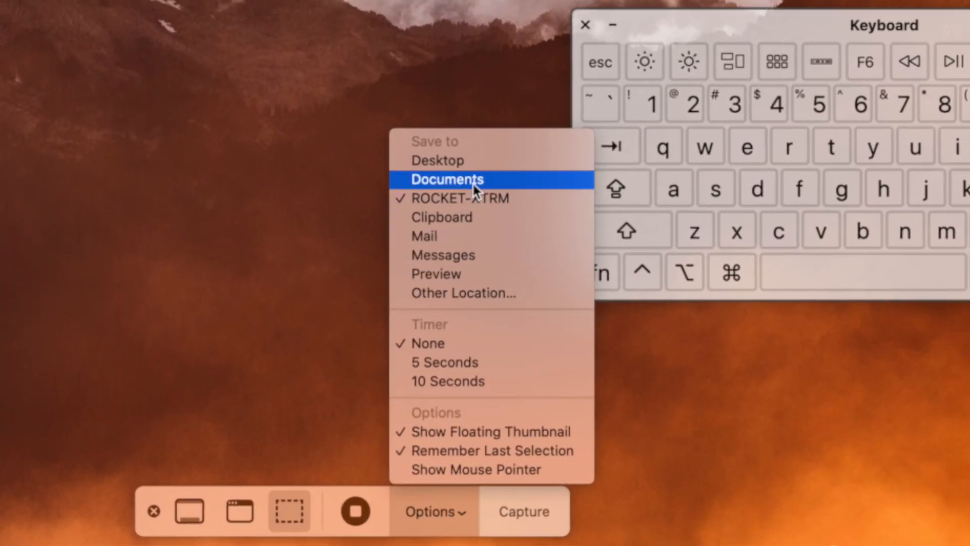
left_click(447, 180)
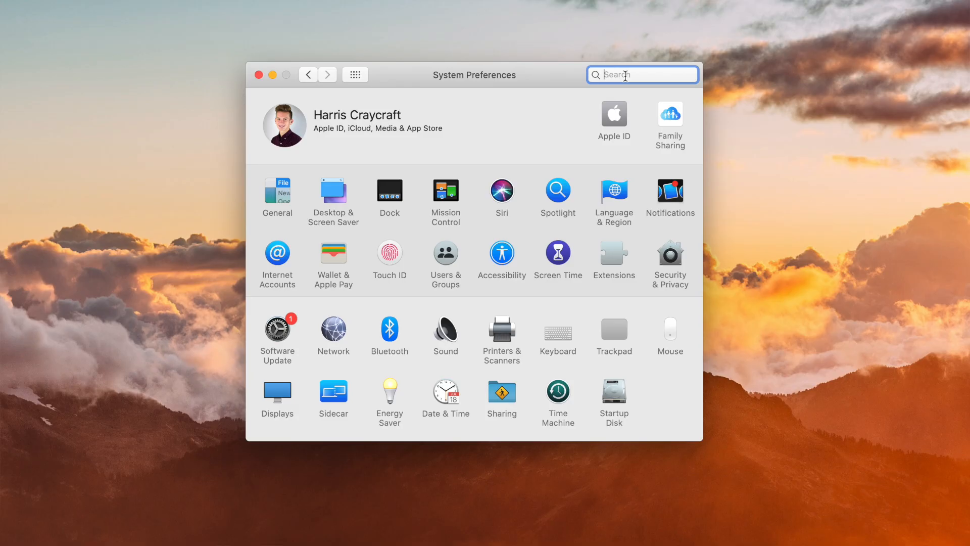
In Users & Groups Login Items, set CleanMyMac X Menu to hide at login and start adding an app.
type("users")
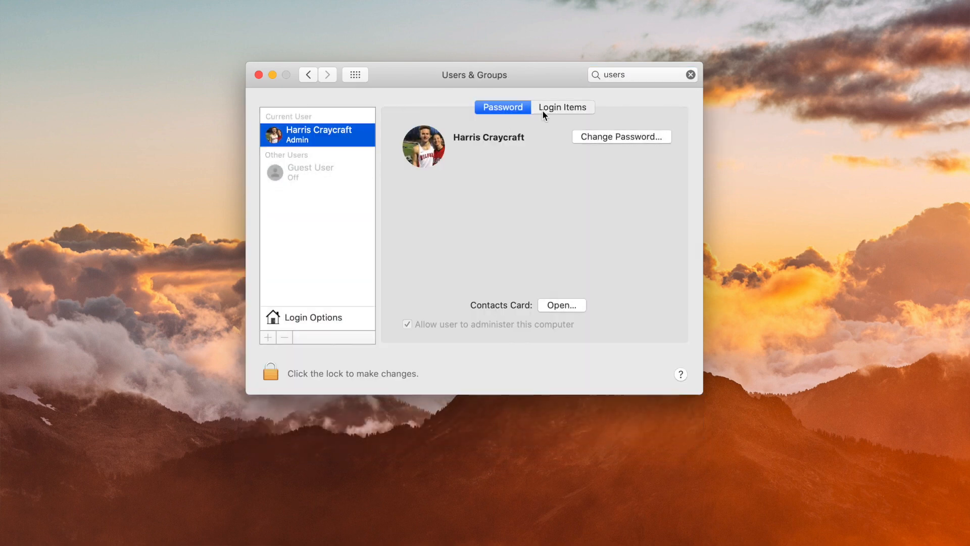
left_click(562, 106)
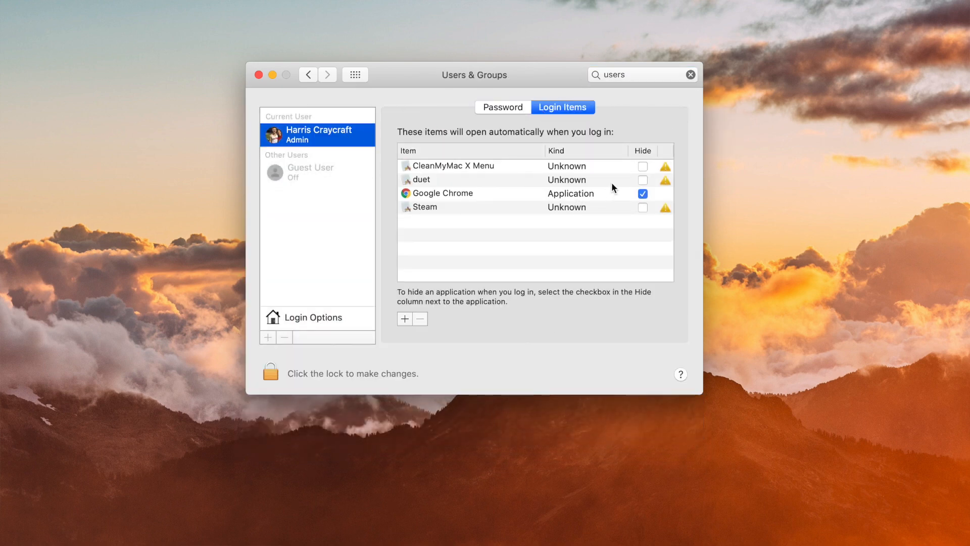
left_click(452, 164)
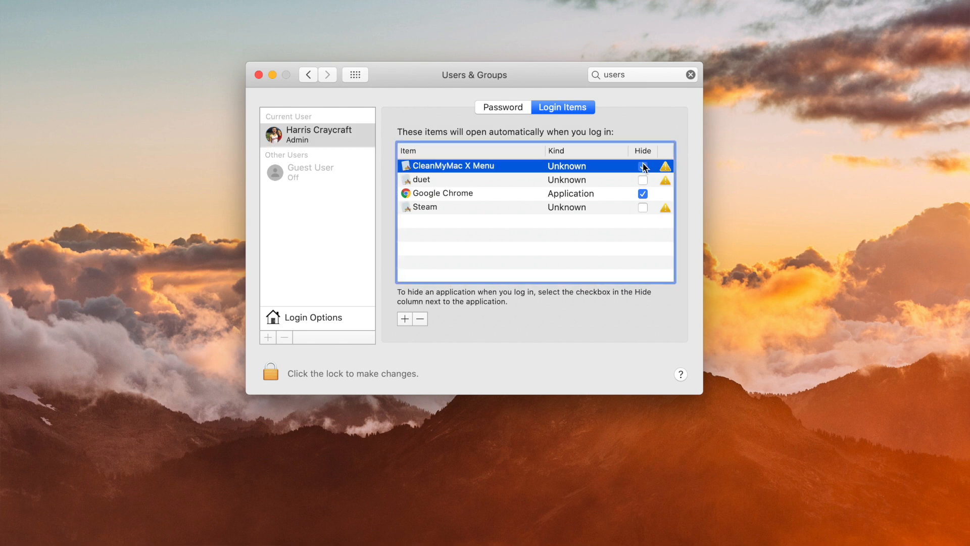
left_click(643, 166)
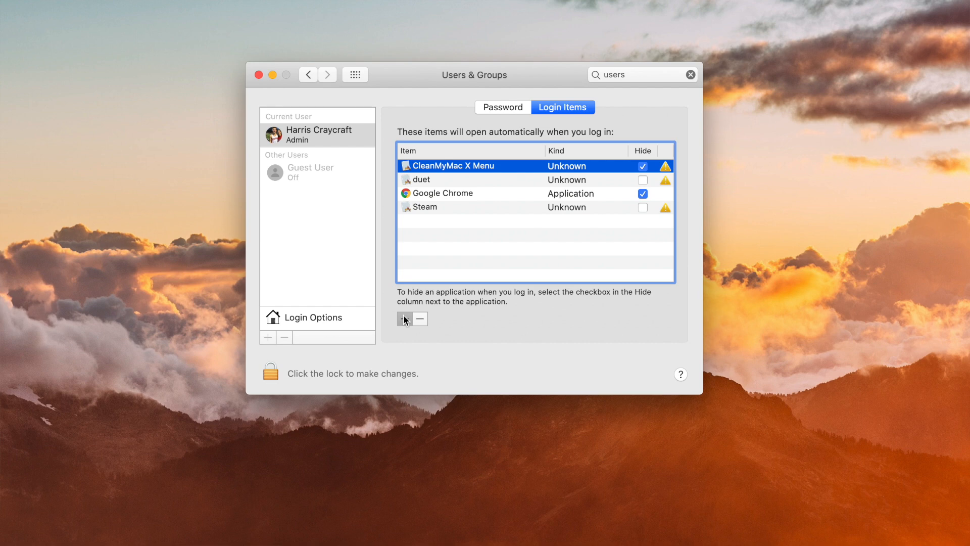
left_click(403, 319)
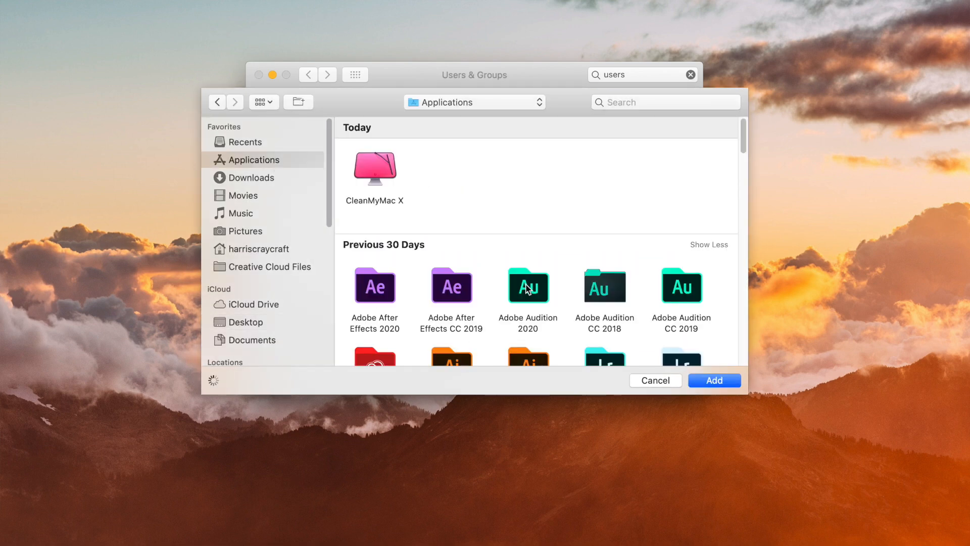
scroll("down", 3)
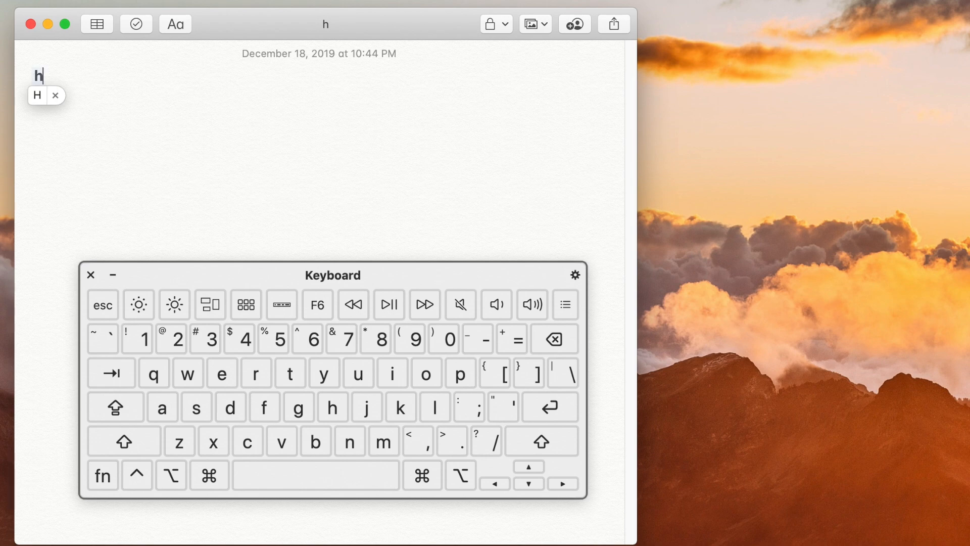
Start a new note with the letter h held down to reveal the accent popup.
left_click(392, 373)
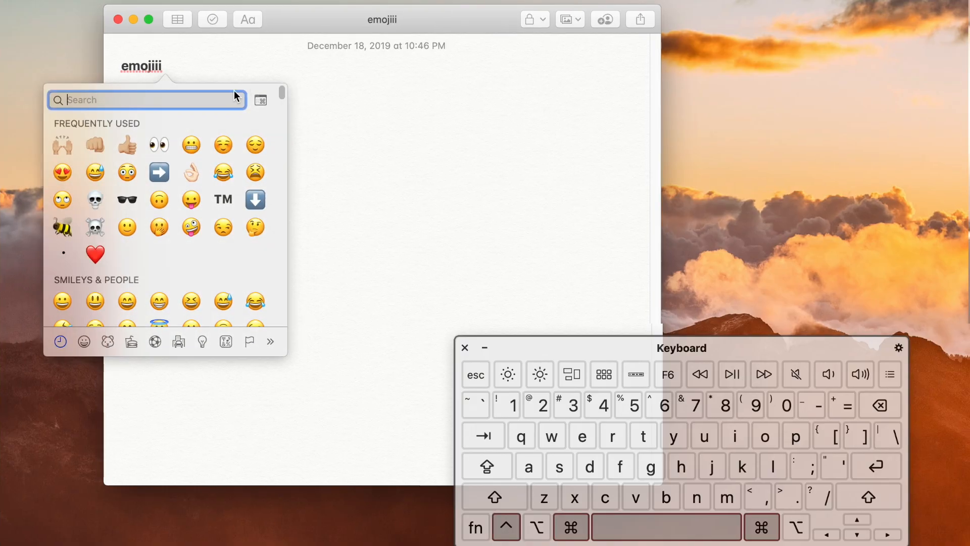
Search the emoji picker for 'happy' after typing emojiii in the note.
type("happy")
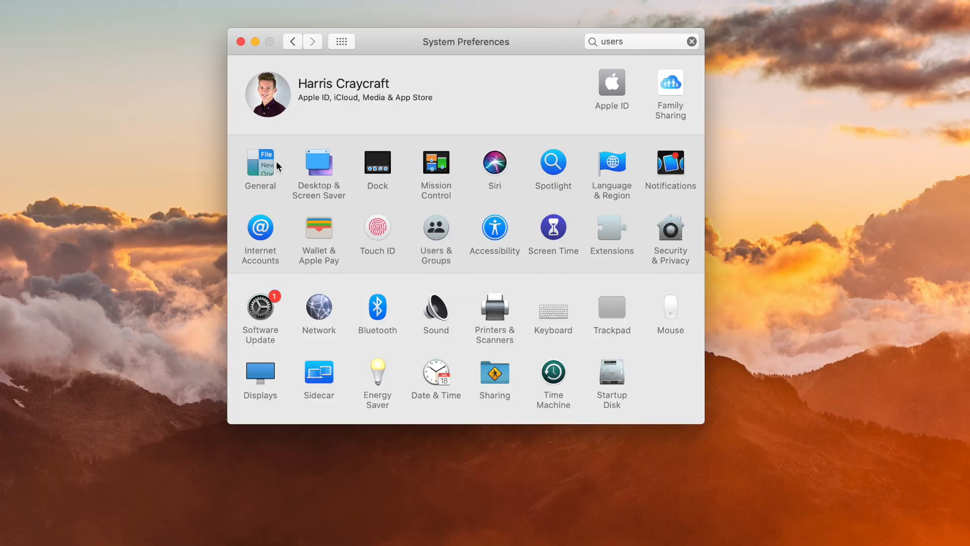
Tick automatic hide-and-show for both the menu bar (General) and the Dock.
left_click(260, 162)
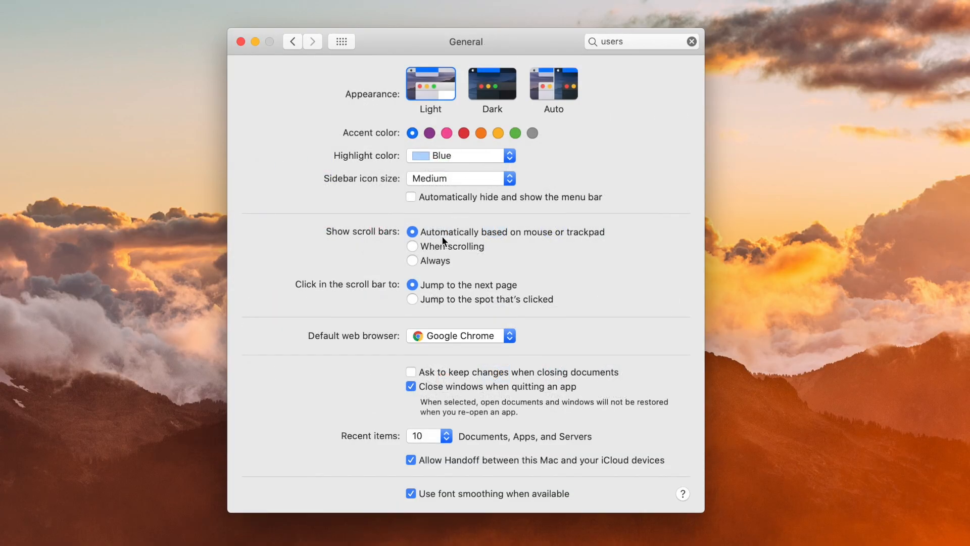
left_click(411, 197)
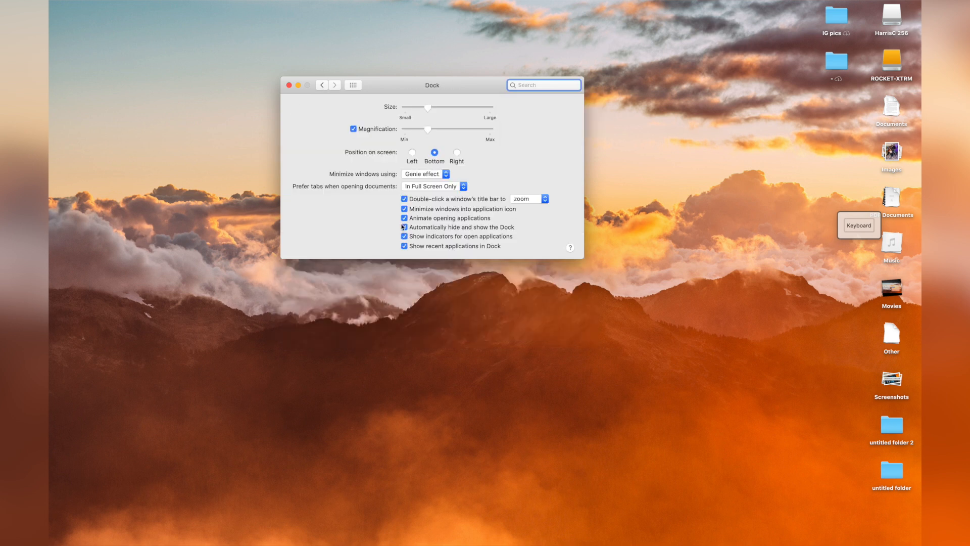
left_click(405, 227)
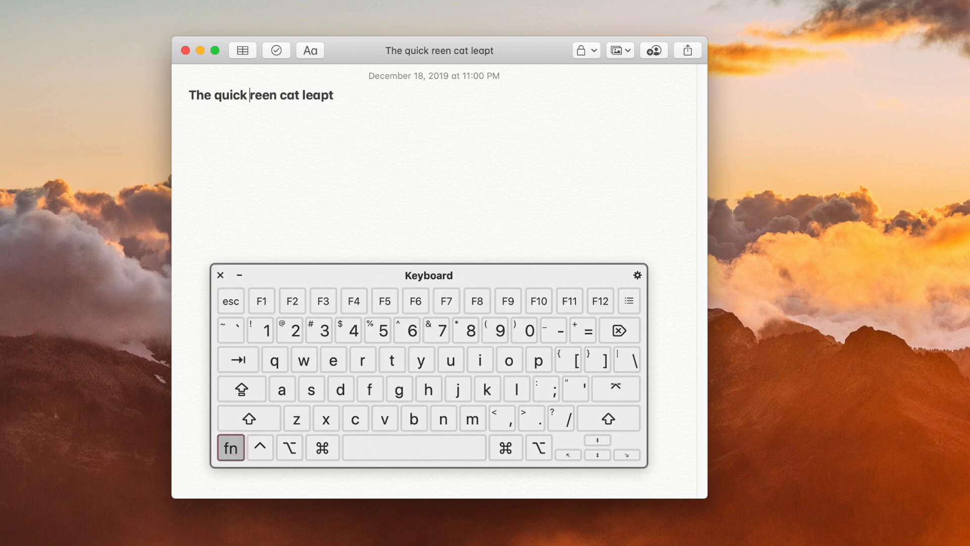
Place the insertion point before 'green' so Fn-Delete removes the g forward.
left_click(302, 360)
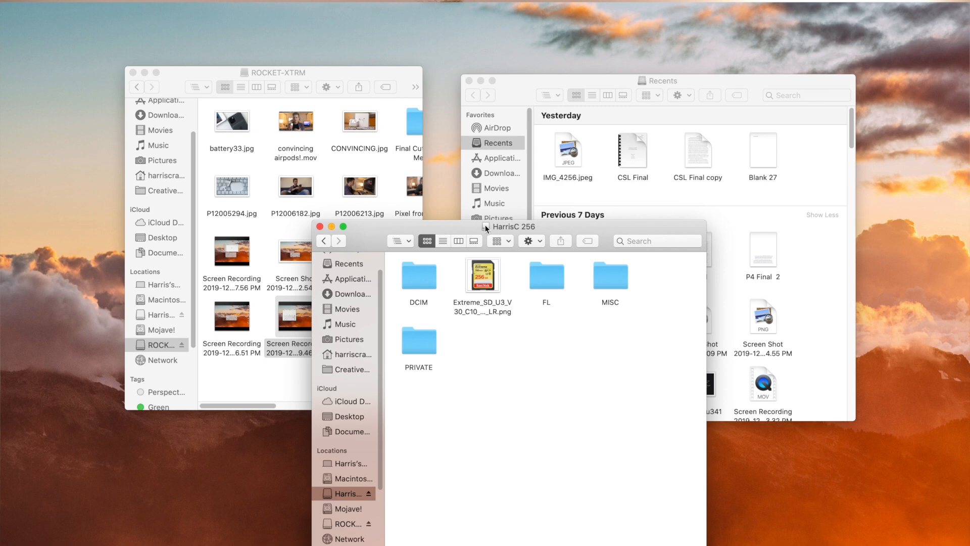
Merge all Finder windows into one tabbed window and show the ROCKET-XTRM tab.
left_click(181, 8)
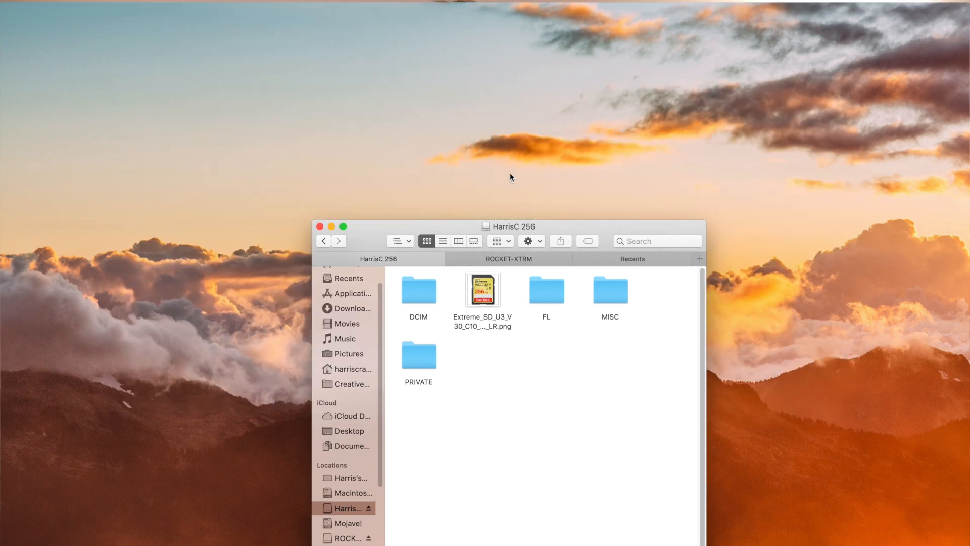
mouse_move(450, 222)
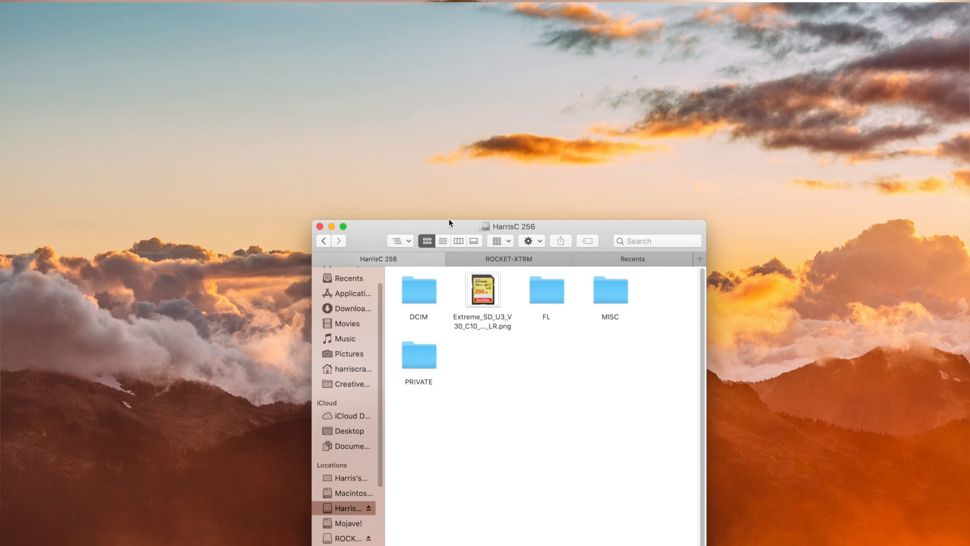
left_click(509, 259)
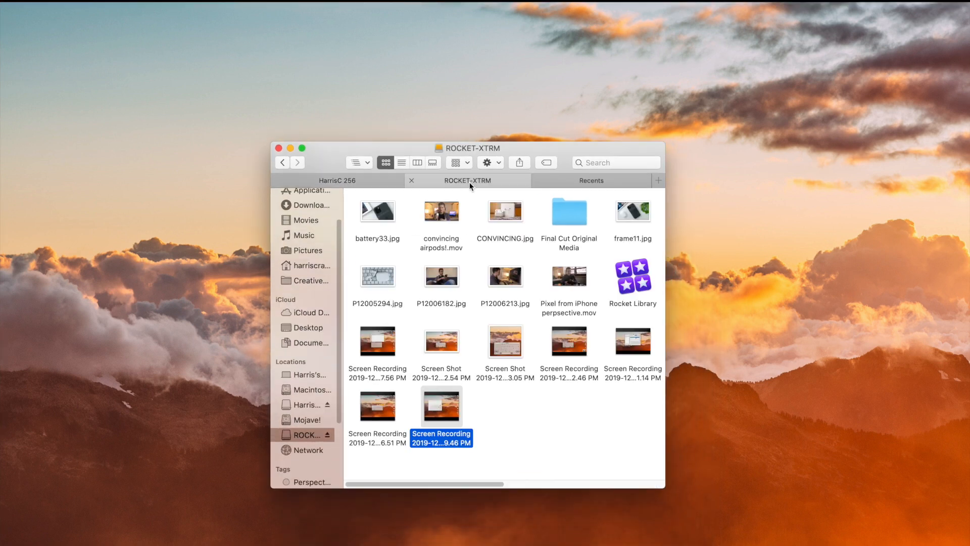
left_click(87, 8)
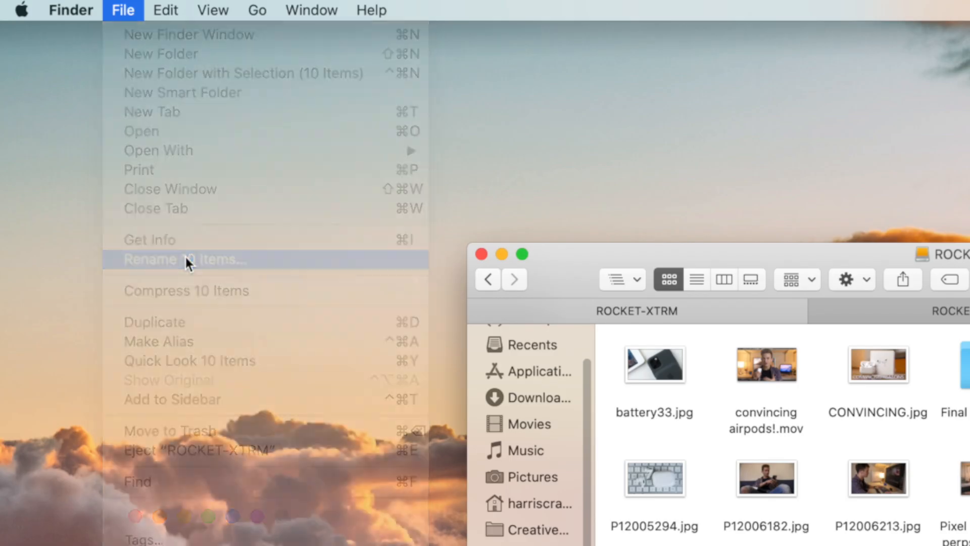
Batch-rename the ten selected items to Tips Video1 through Tips Video10.
left_click(183, 260)
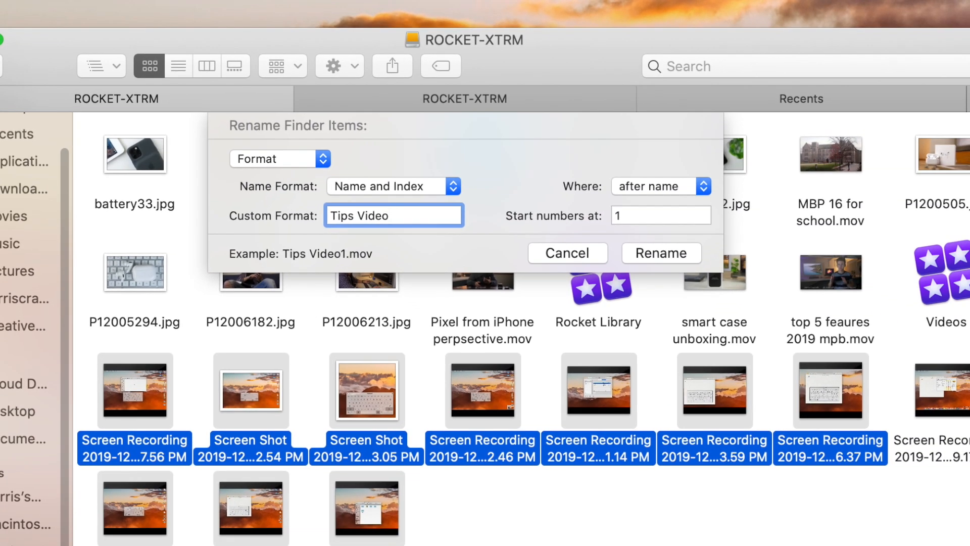
left_click(661, 253)
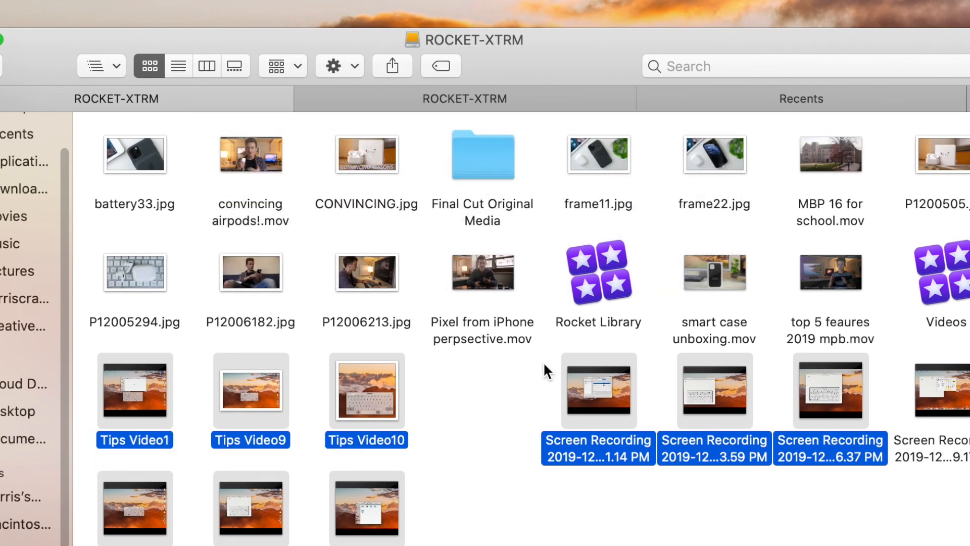
left_click(487, 470)
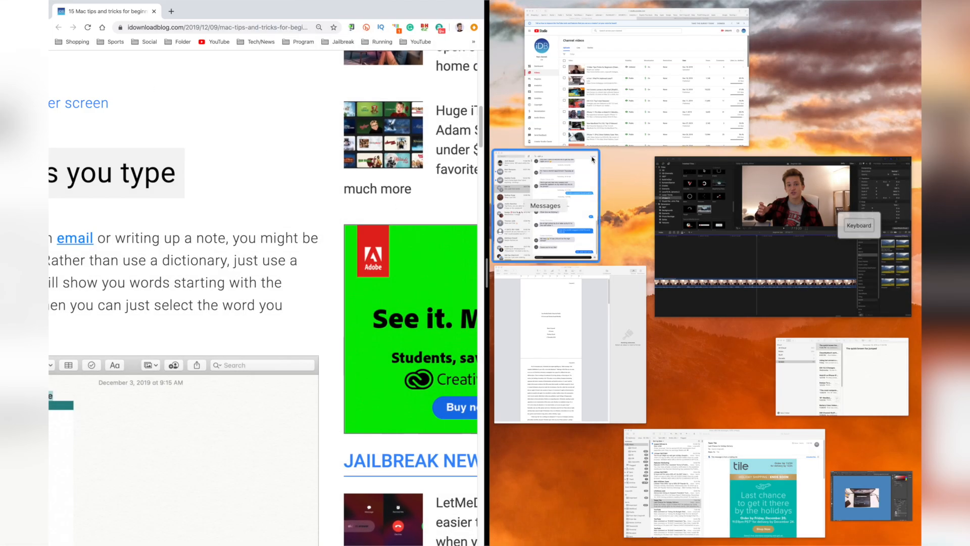
mouse_move(782, 297)
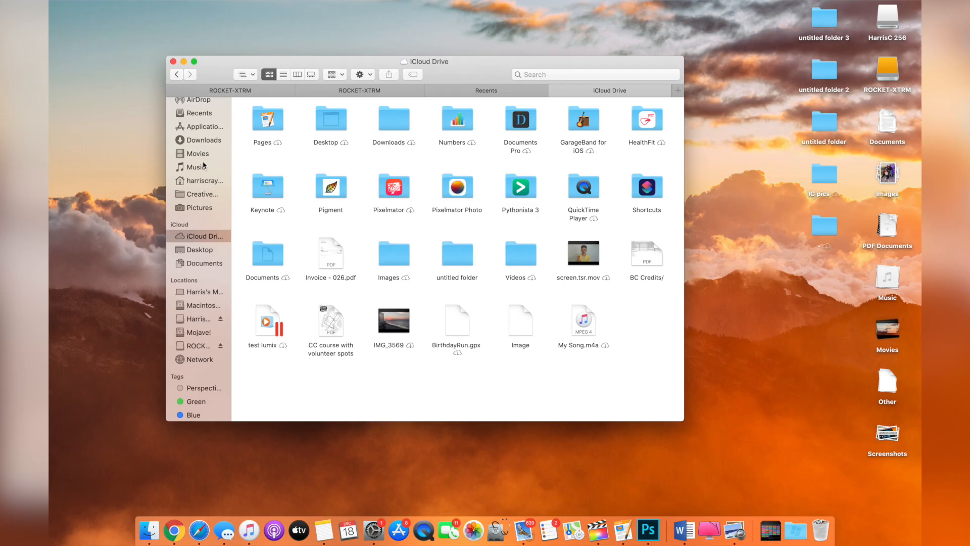
mouse_move(214, 251)
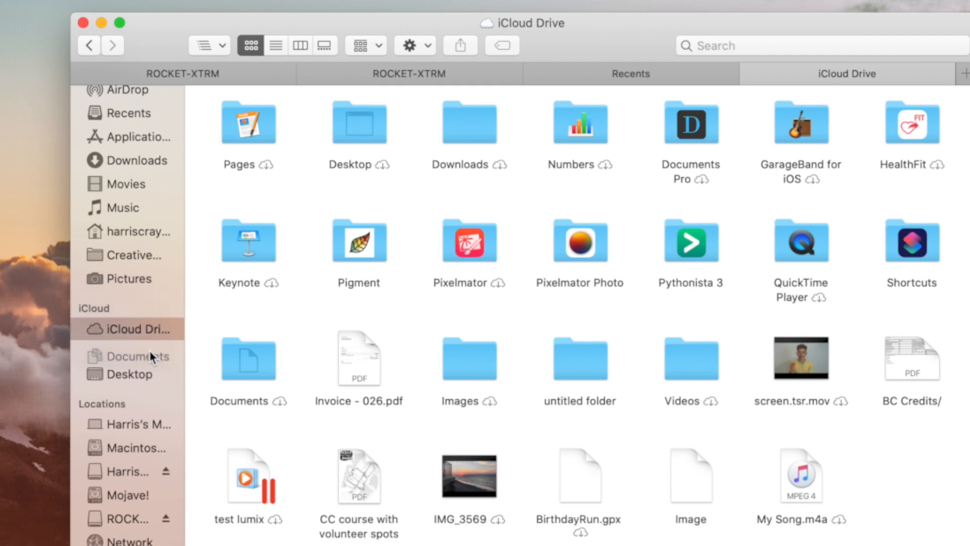
Drag Documents above Desktop in the sidebar's iCloud favourites.
left_click(133, 351)
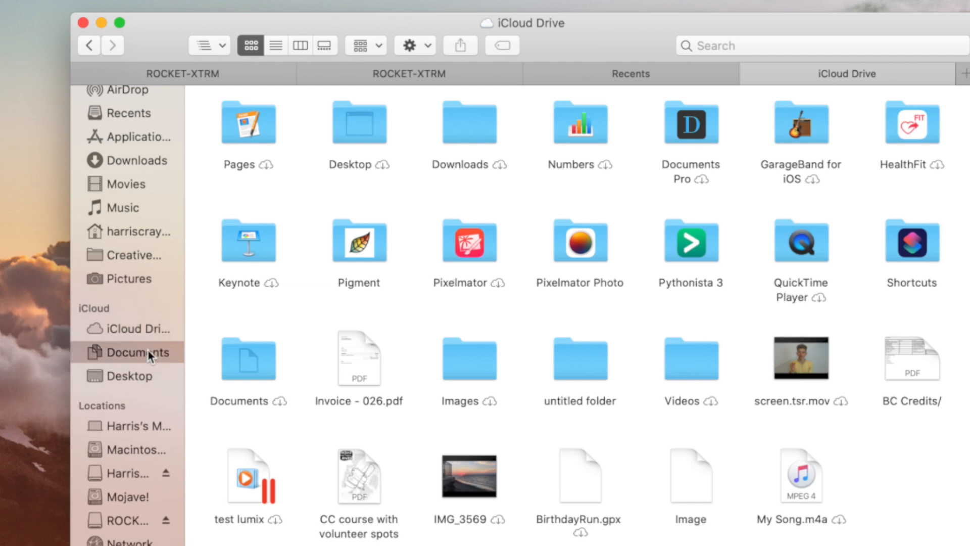